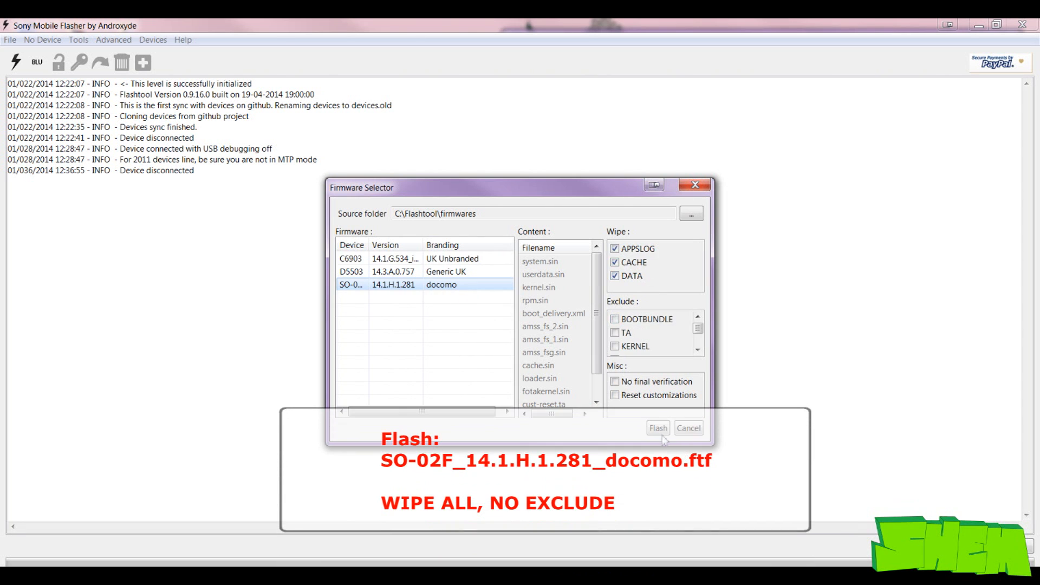
- Start flashing the SO-02F docomo 14.1.H.1.281 firmware with all wipe options ticked
{"action": "left_click", "coordinate": [657, 428]}
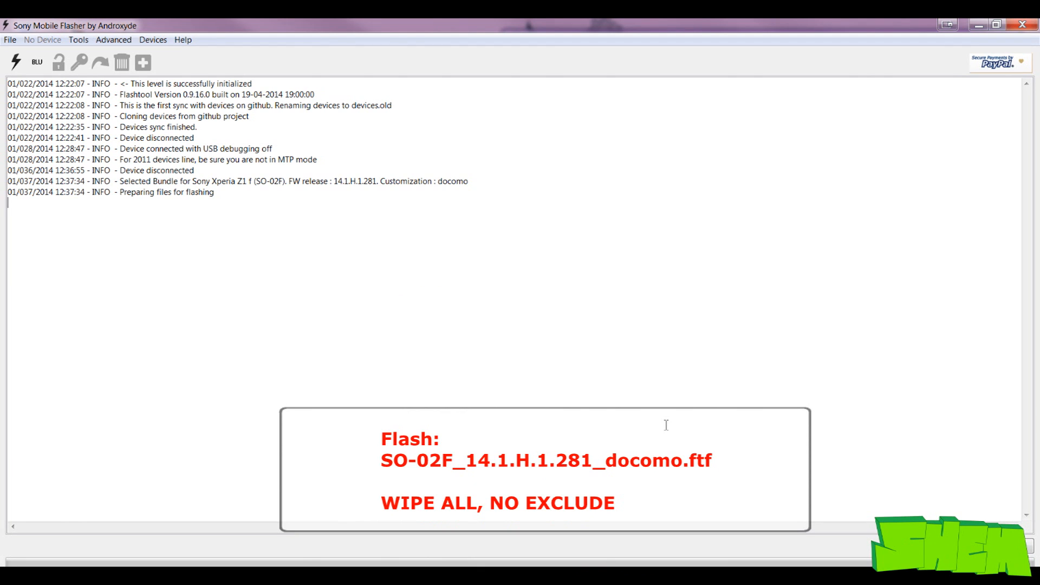